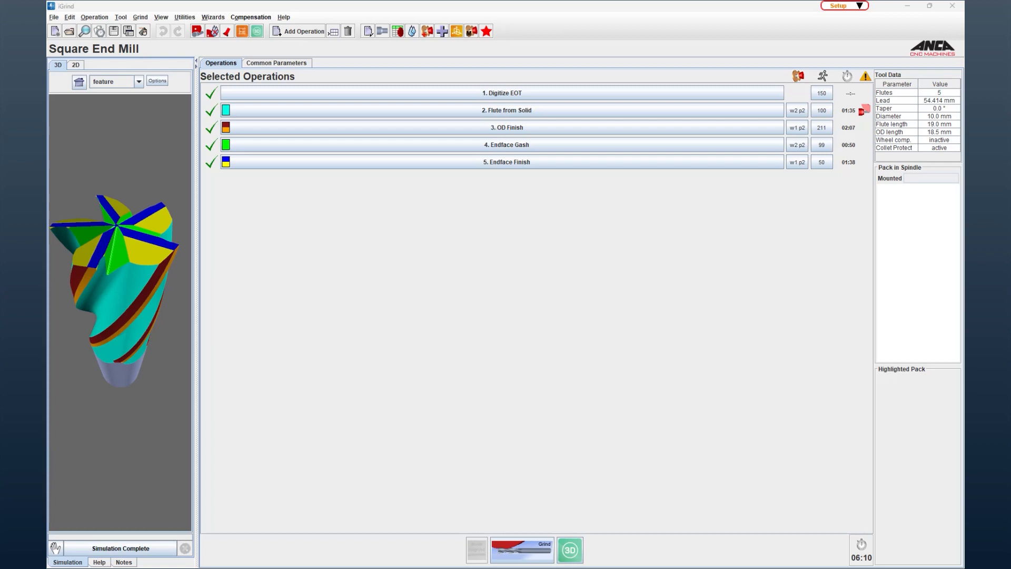
pyautogui.moveTo(430, 237)
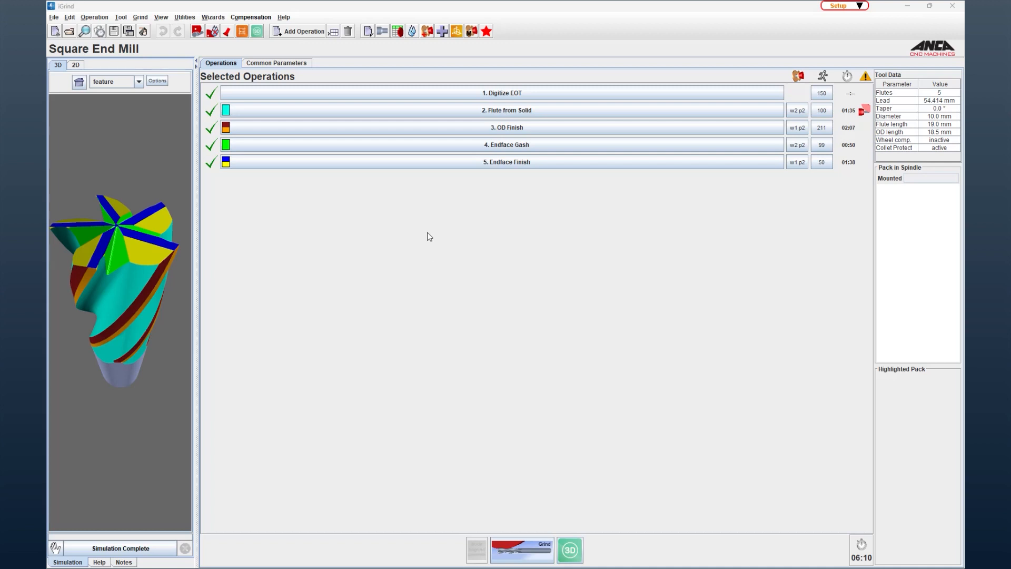
pyautogui.moveTo(122, 294)
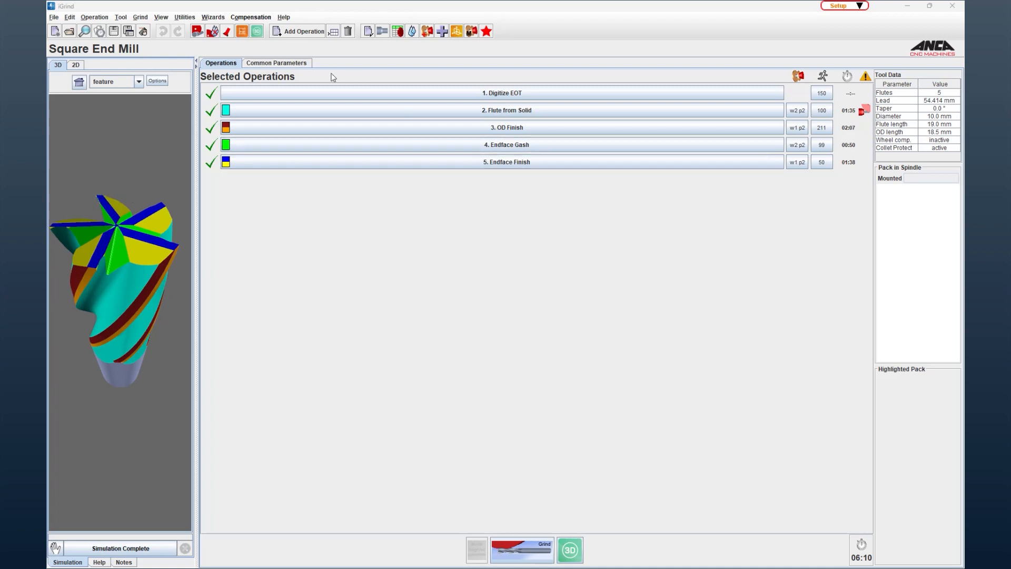
# Step: Add Ruby Probe Core Digitizing from the Digitizing category as the sixth operation
pyautogui.click(303, 30)
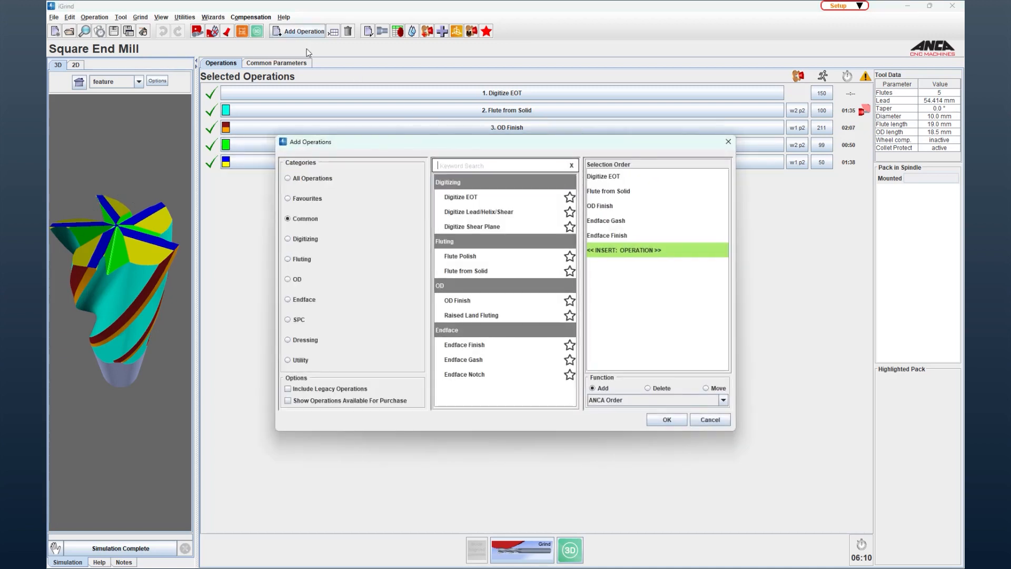
pyautogui.click(287, 238)
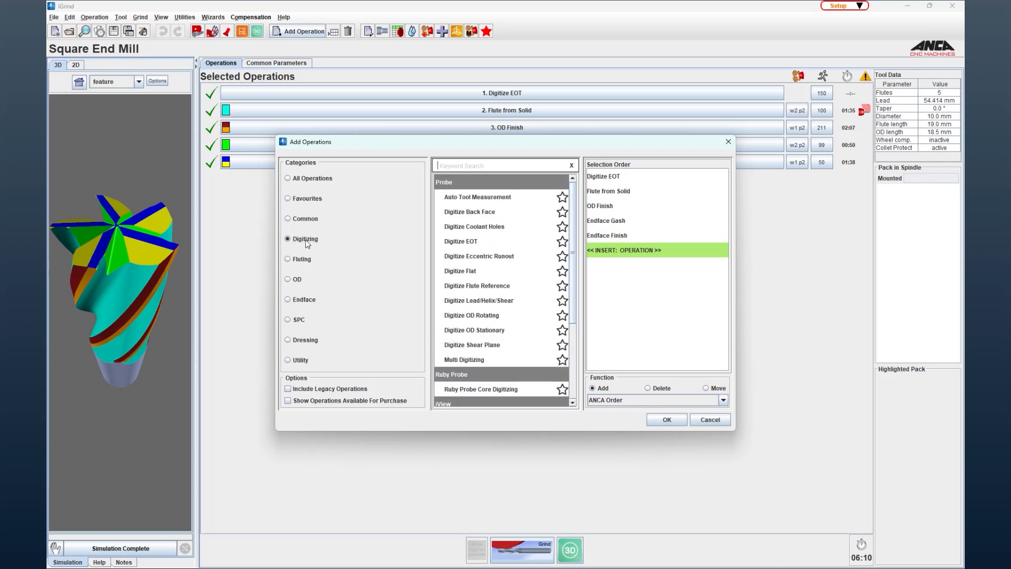
pyautogui.doubleClick(480, 389)
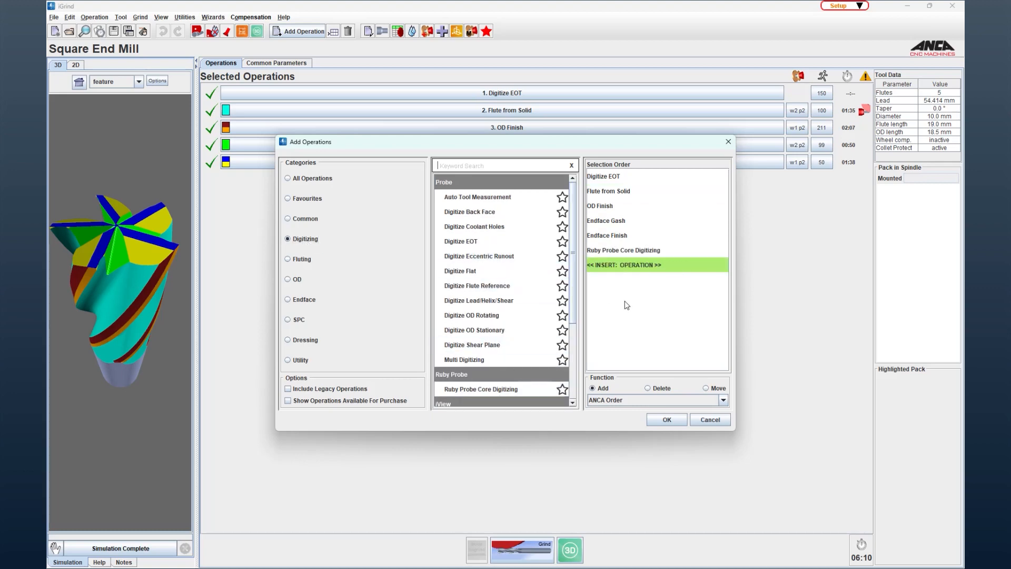
pyautogui.click(666, 419)
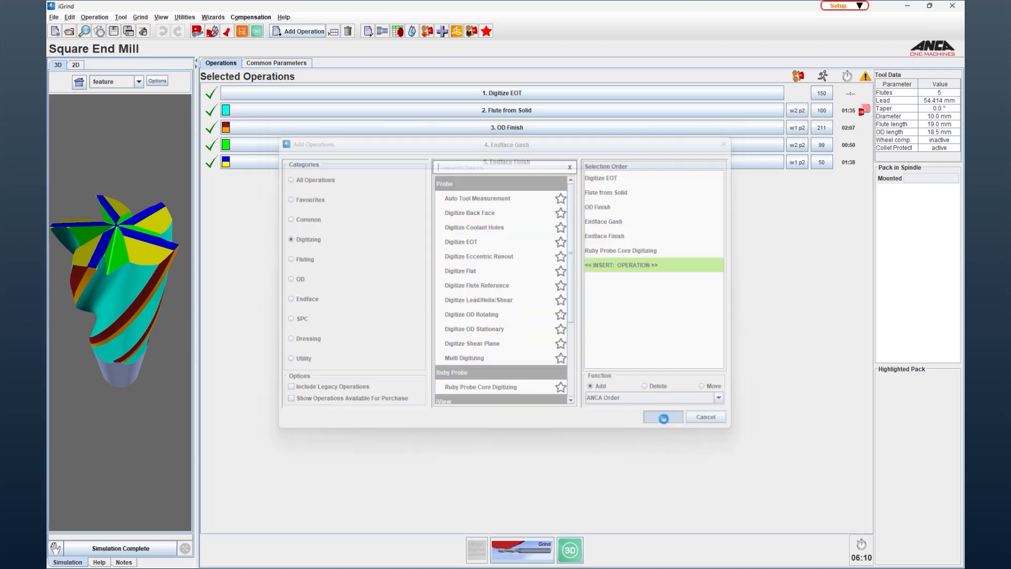
# Step: Link Ruby Probe Core Digitizing to the 2. Flute from Solid fluting operation
pyautogui.click(663, 416)
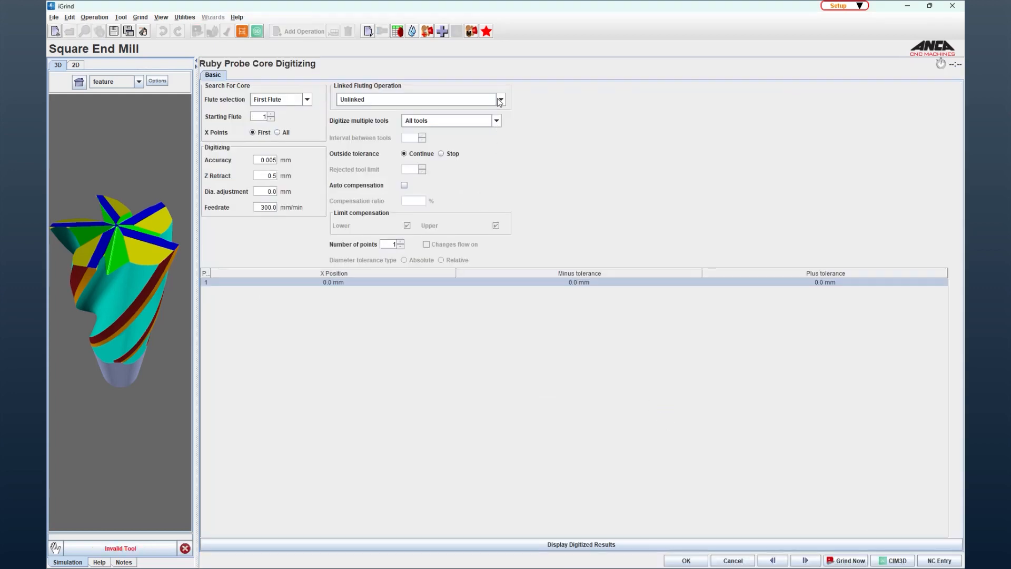
pyautogui.click(500, 99)
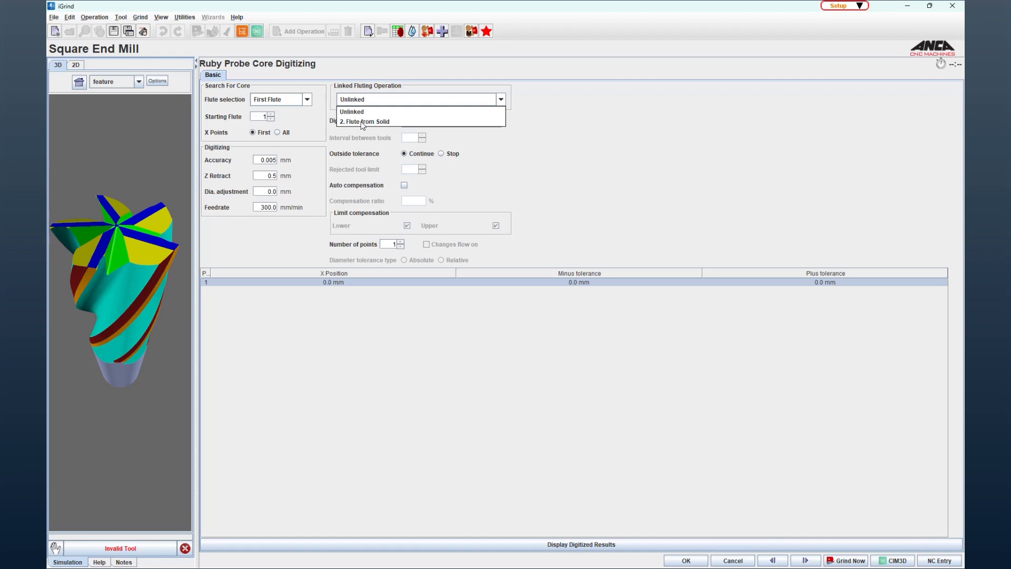
pyautogui.click(365, 121)
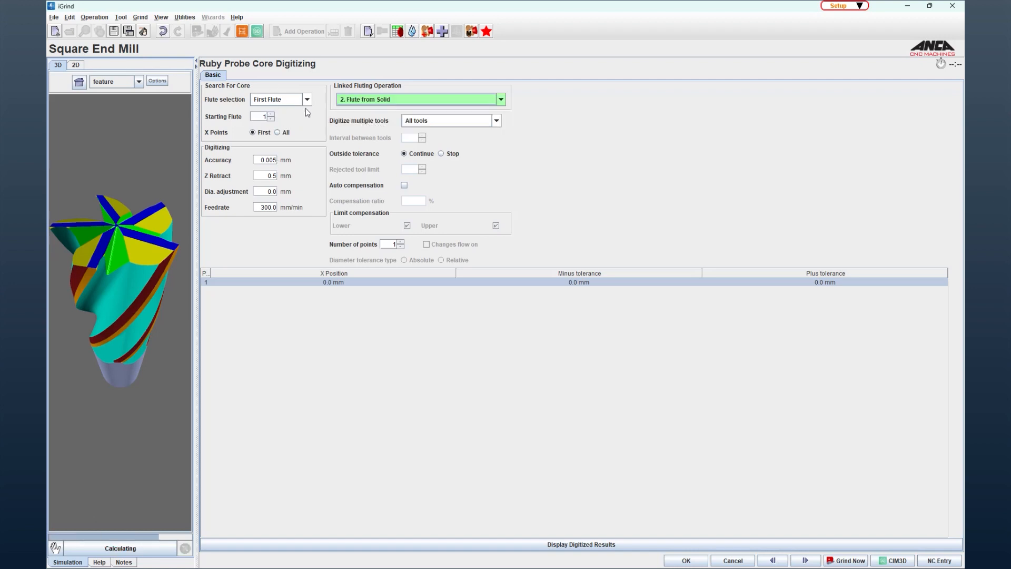
# Step: Set Flute selection to All and review the core-probing help diagram
pyautogui.click(307, 99)
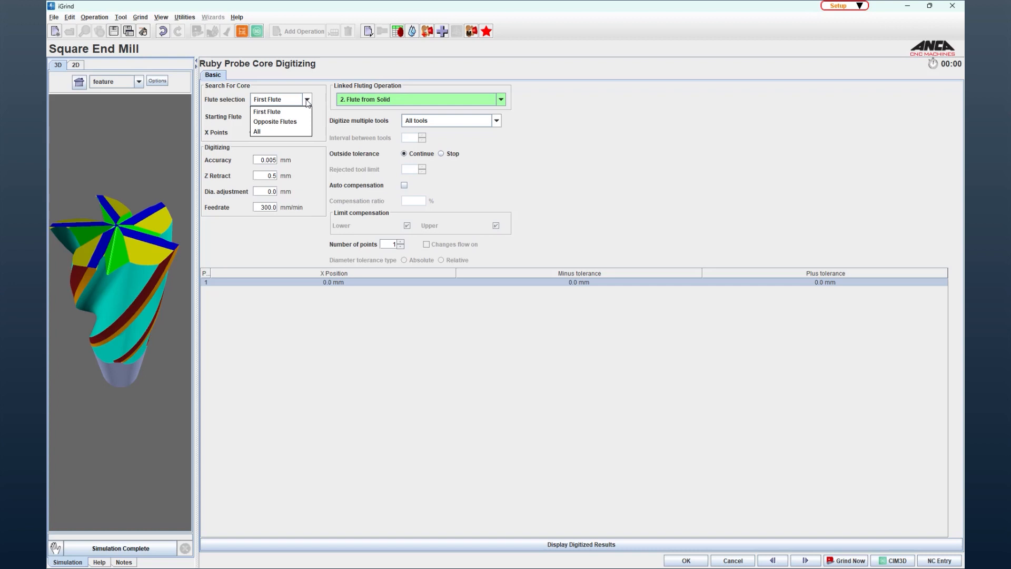
pyautogui.moveTo(251, 139)
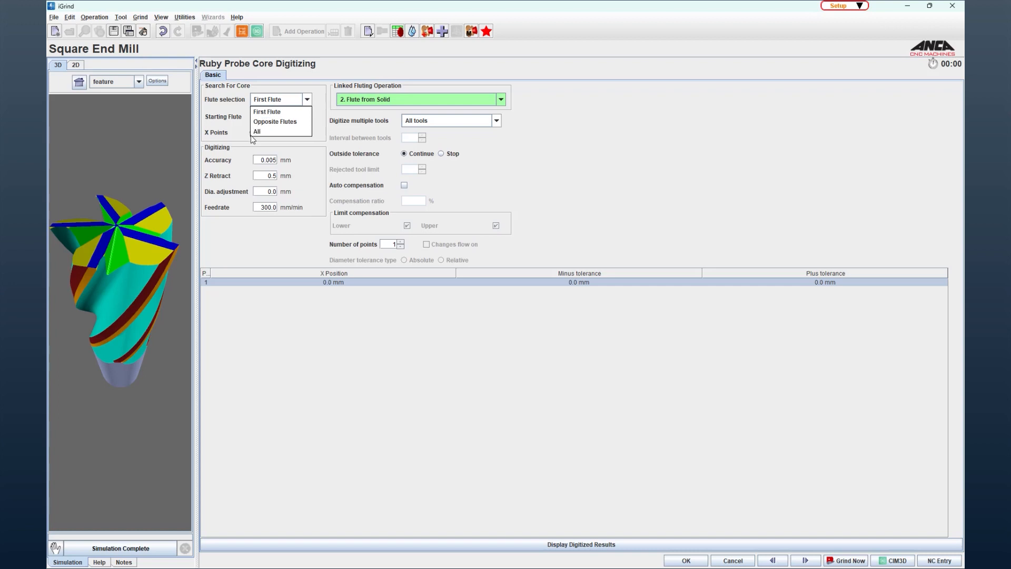
pyautogui.moveTo(257, 143)
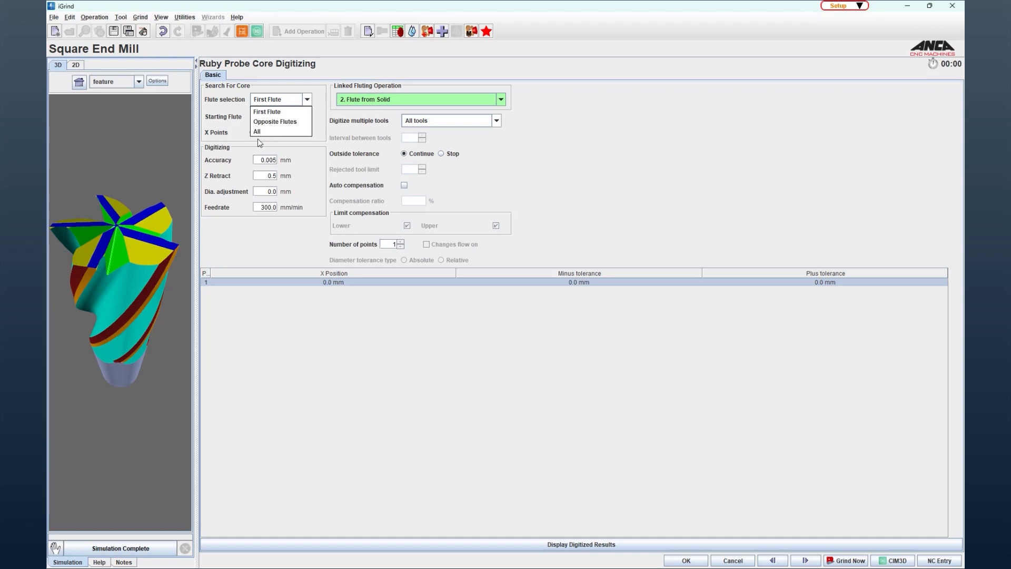
pyautogui.moveTo(243, 131)
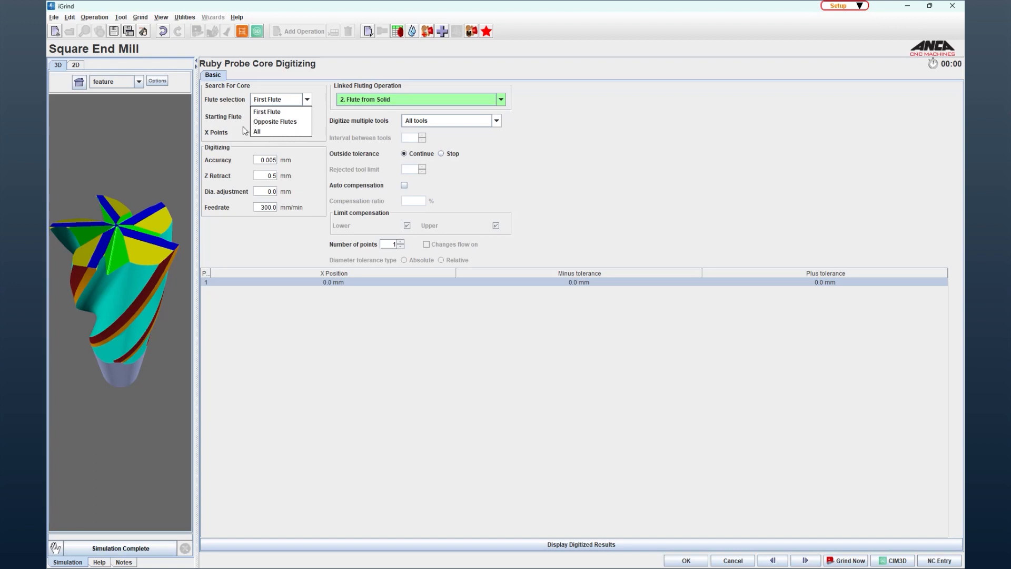
pyautogui.moveTo(248, 129)
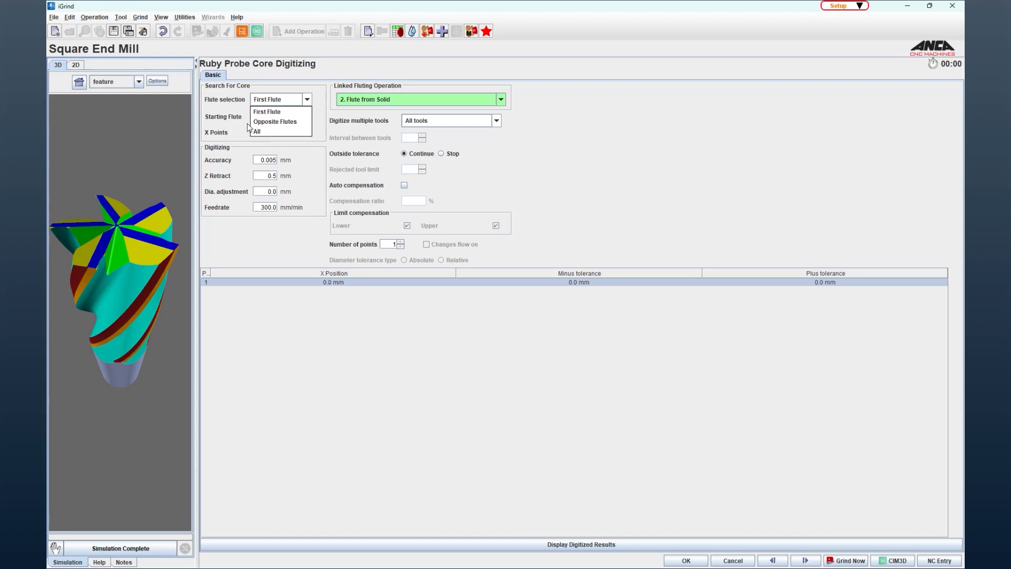
pyautogui.moveTo(243, 126)
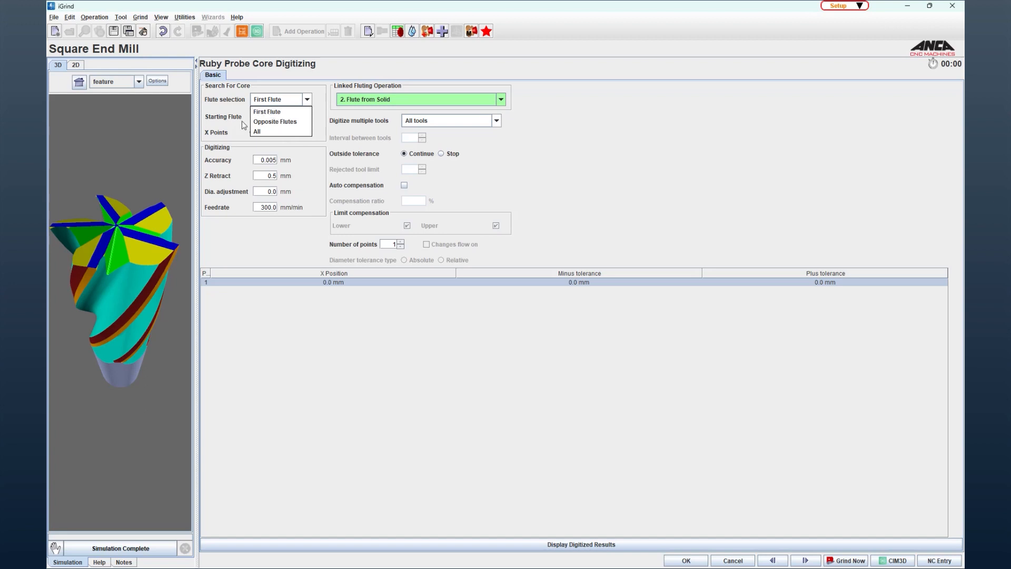
pyautogui.moveTo(253, 140)
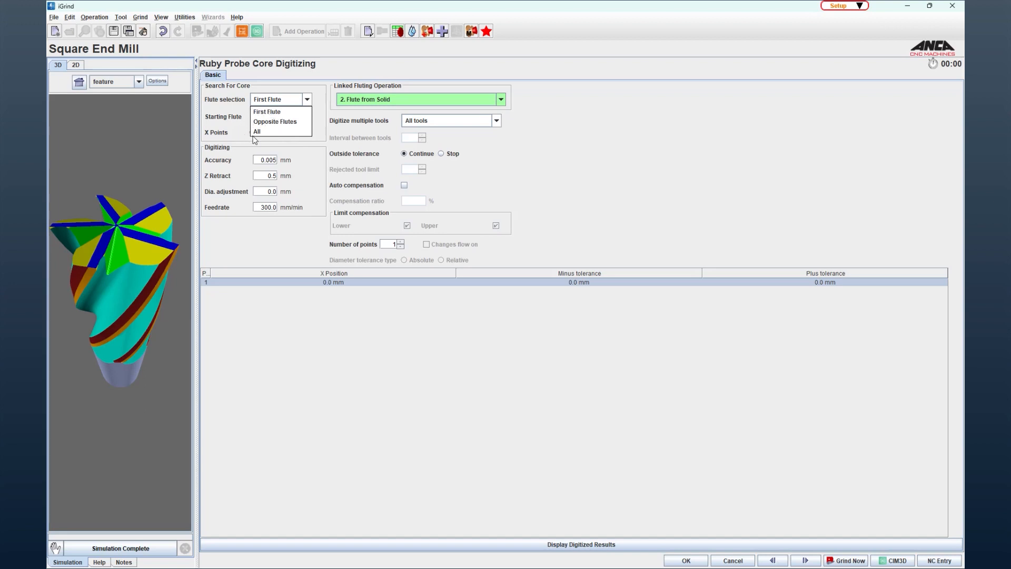
pyautogui.moveTo(270, 122)
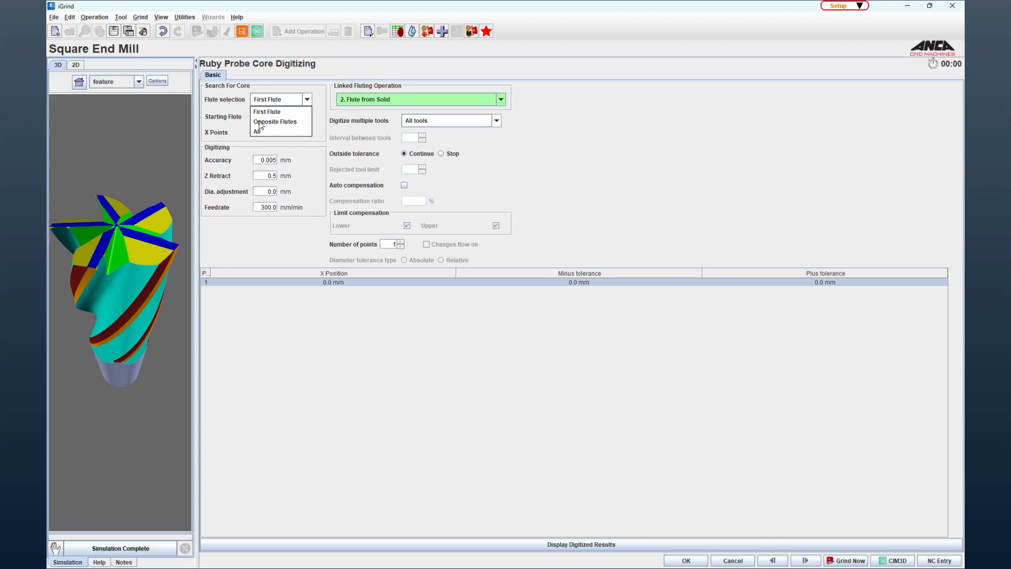
pyautogui.click(257, 131)
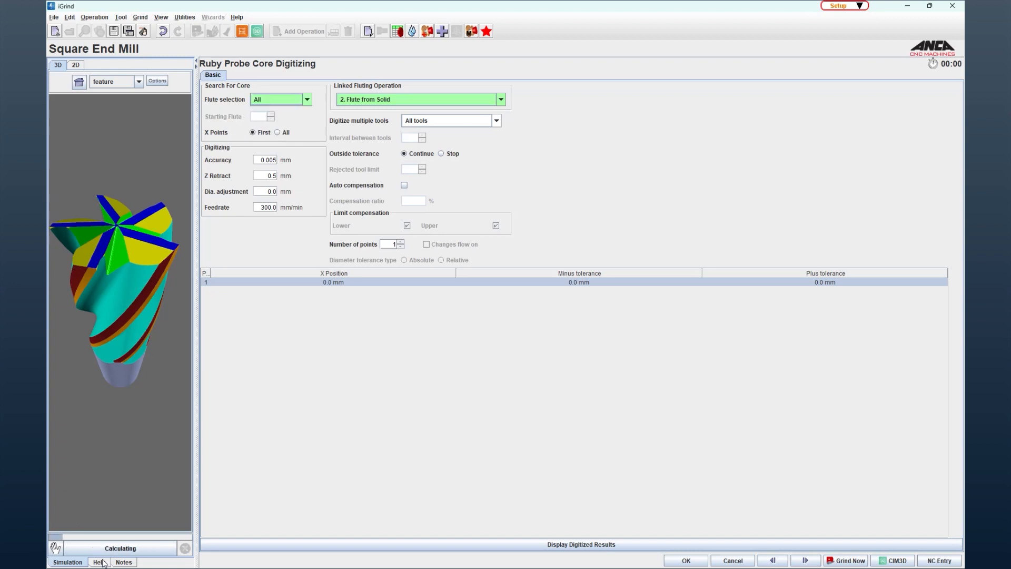
pyautogui.click(99, 561)
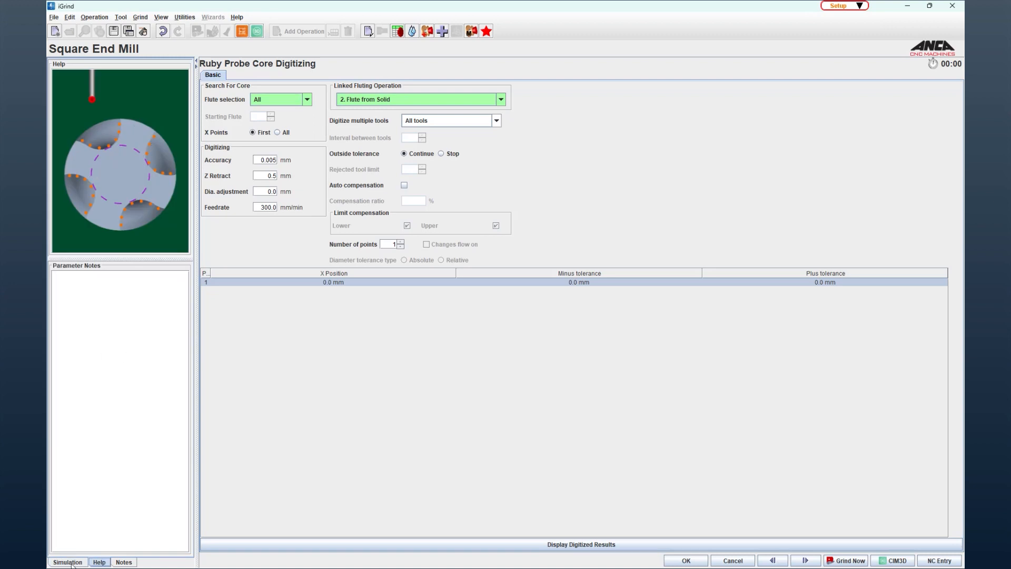
pyautogui.click(67, 562)
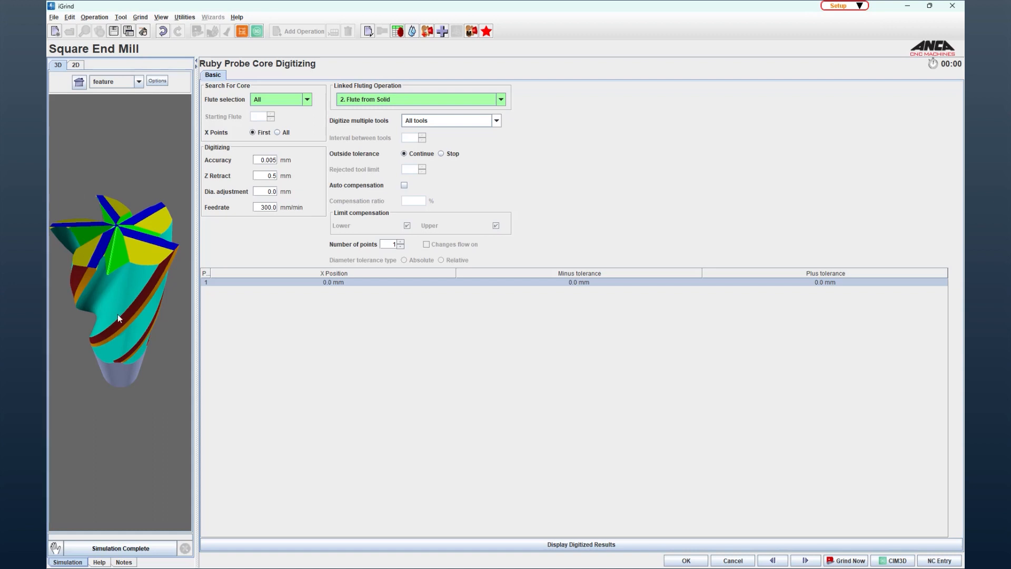
pyautogui.moveTo(274, 233)
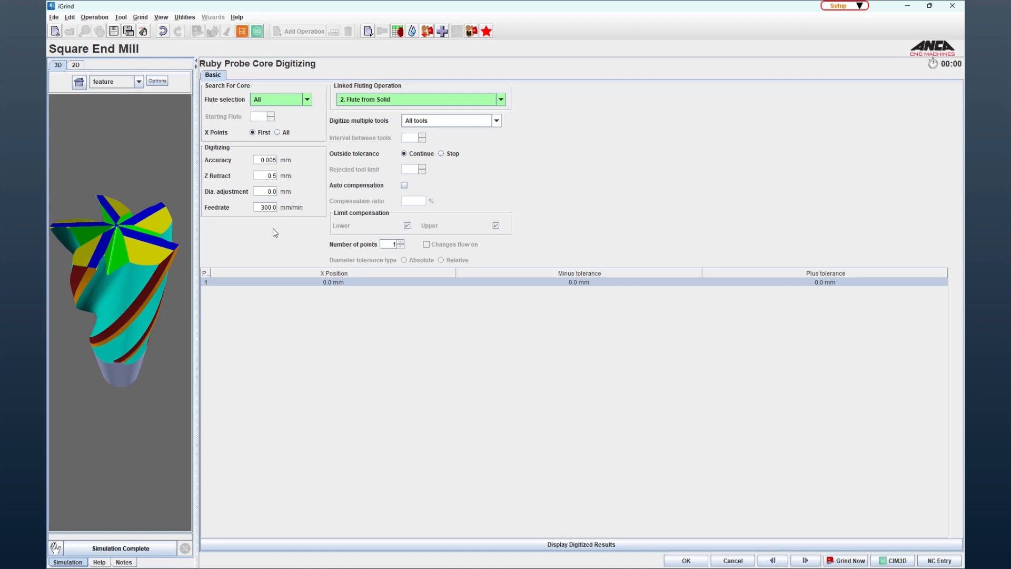
# Step: Accept the core digitizing settings so the list ends with 6. Ruby Probe Core Digitizing
pyautogui.click(685, 560)
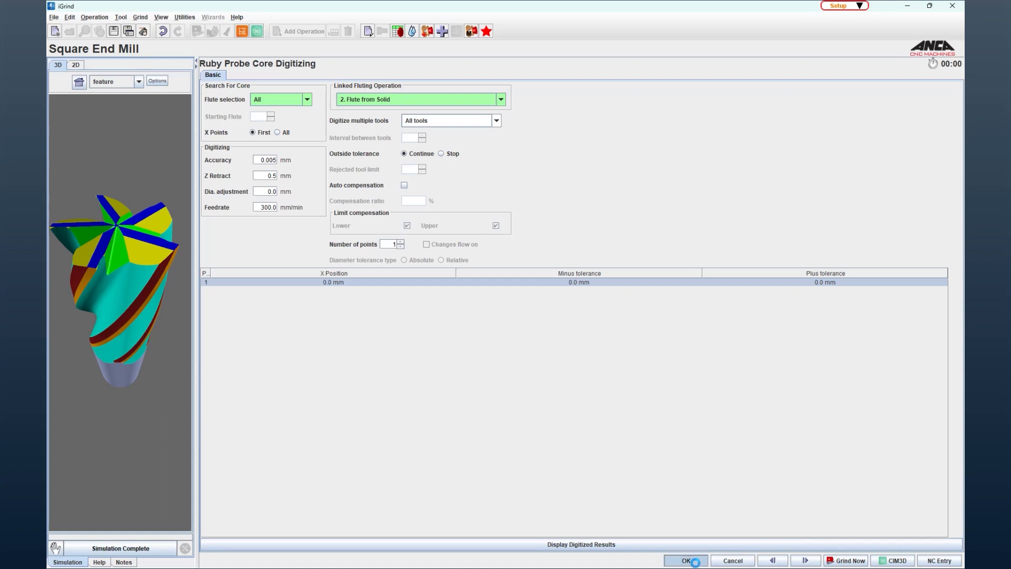
pyautogui.click(685, 559)
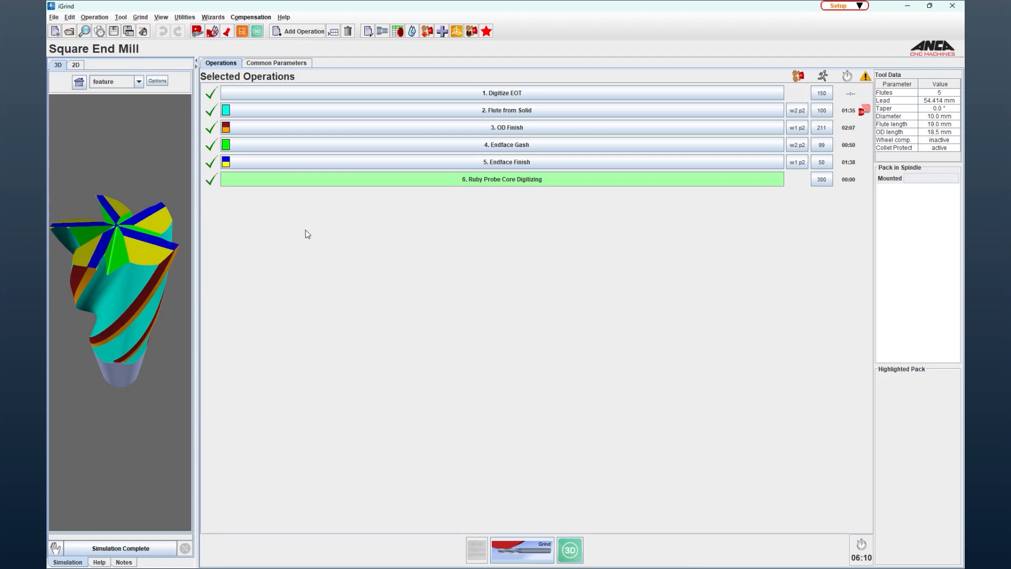
pyautogui.moveTo(643, 276)
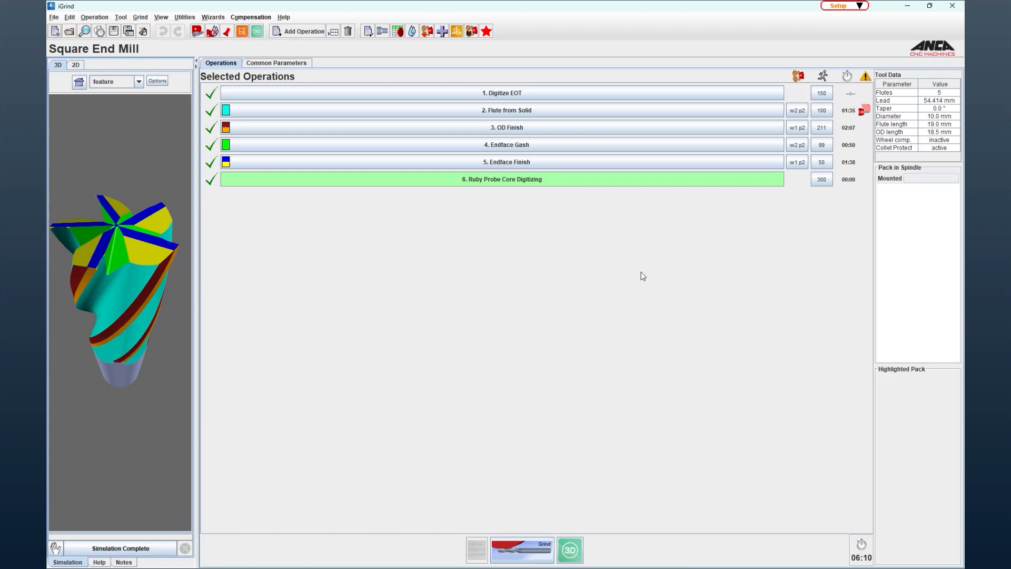
pyautogui.click(844, 6)
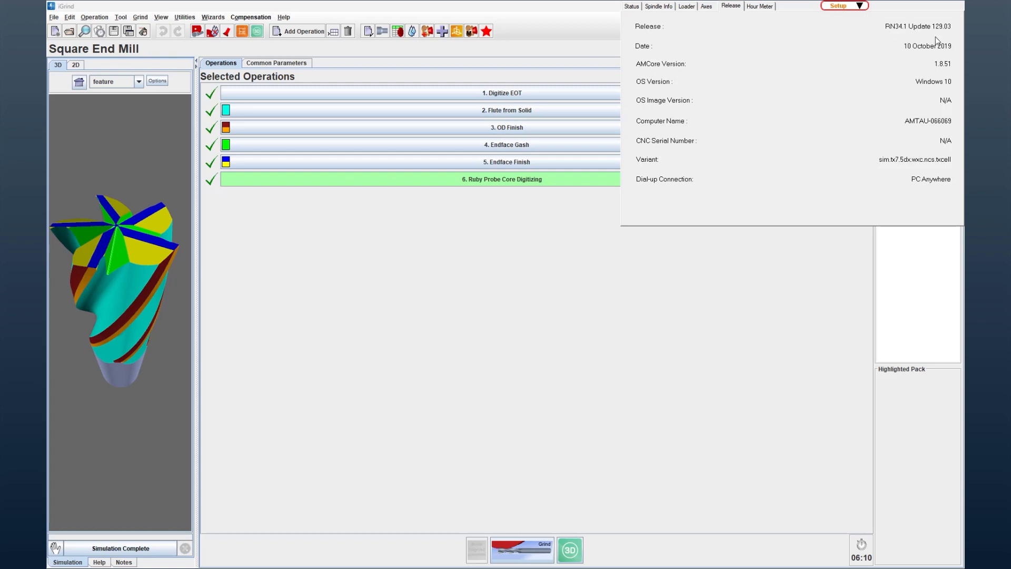
pyautogui.moveTo(900, 13)
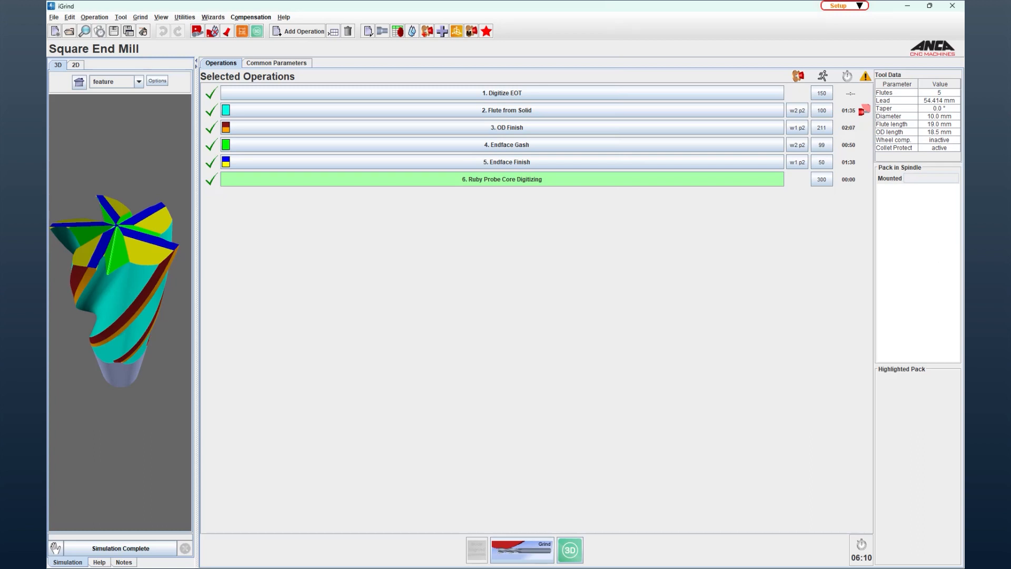
pyautogui.moveTo(747, 273)
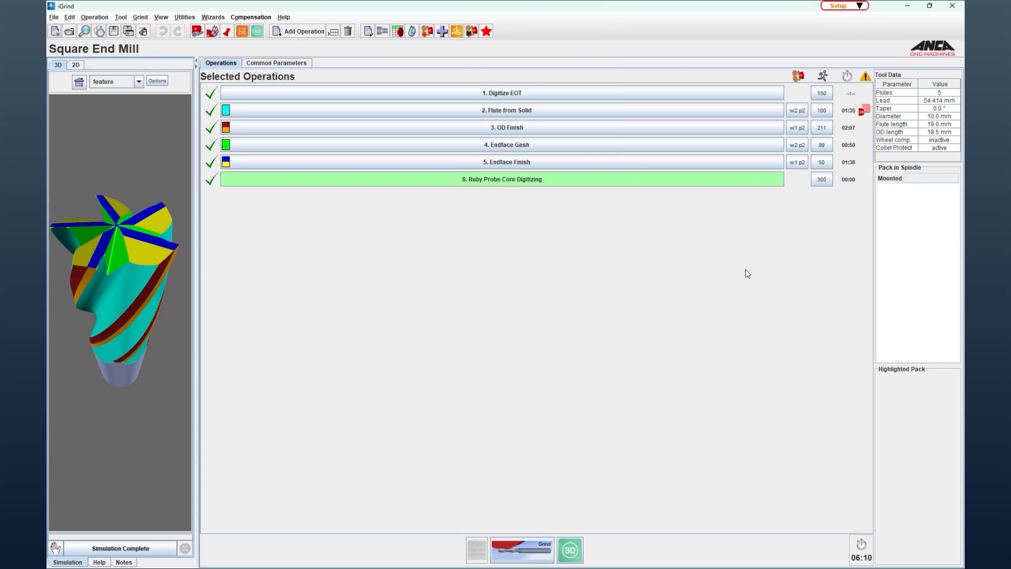